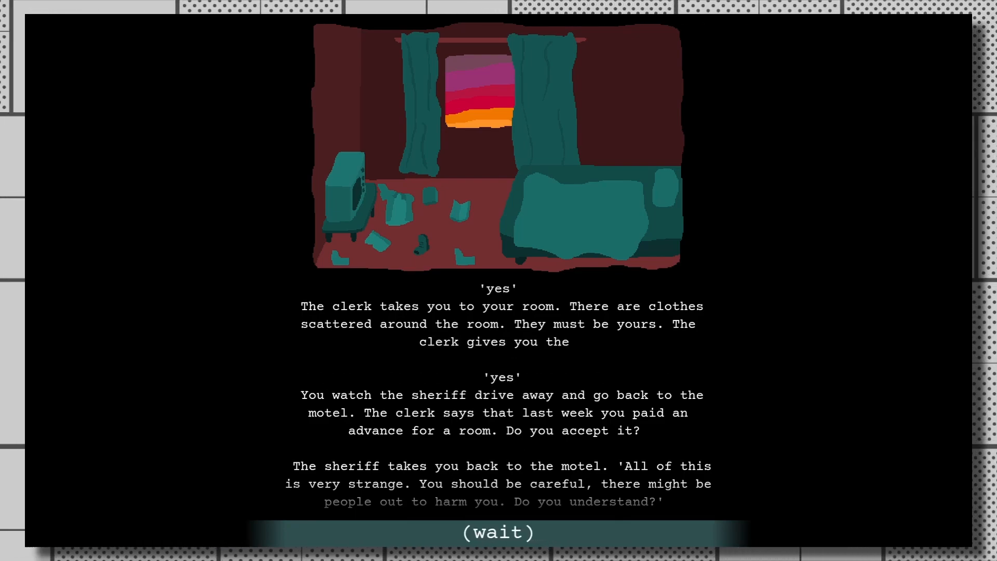
Enter 'go to the motel', 'go back' and 'go inside', then quit to the title menu.
left_click(497, 532)
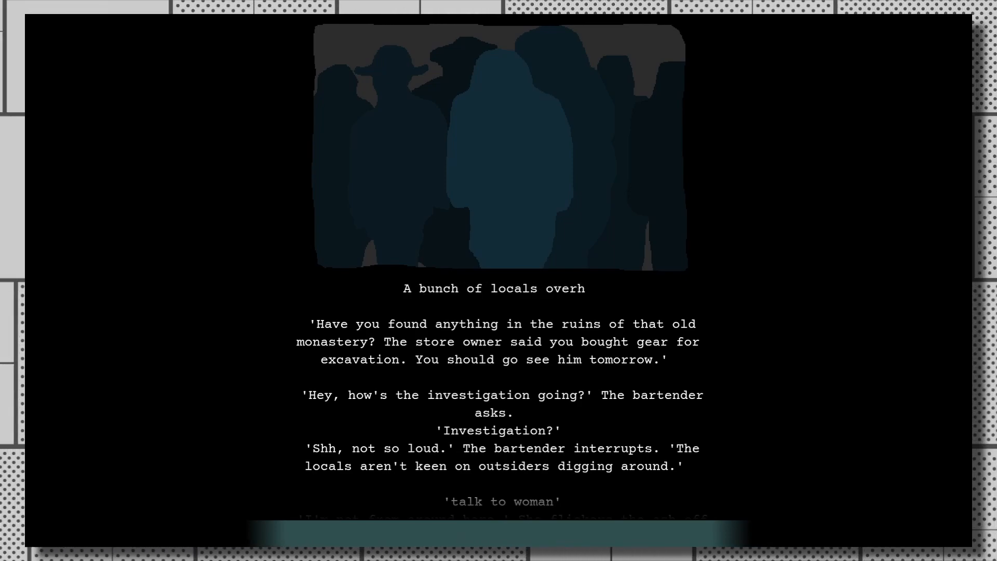
type("go to the mor")
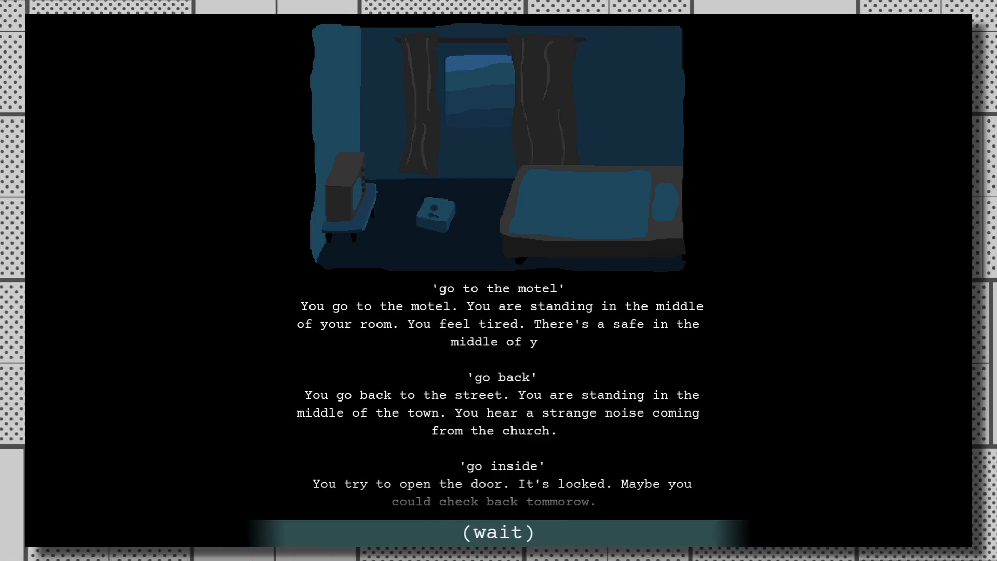
type("r")
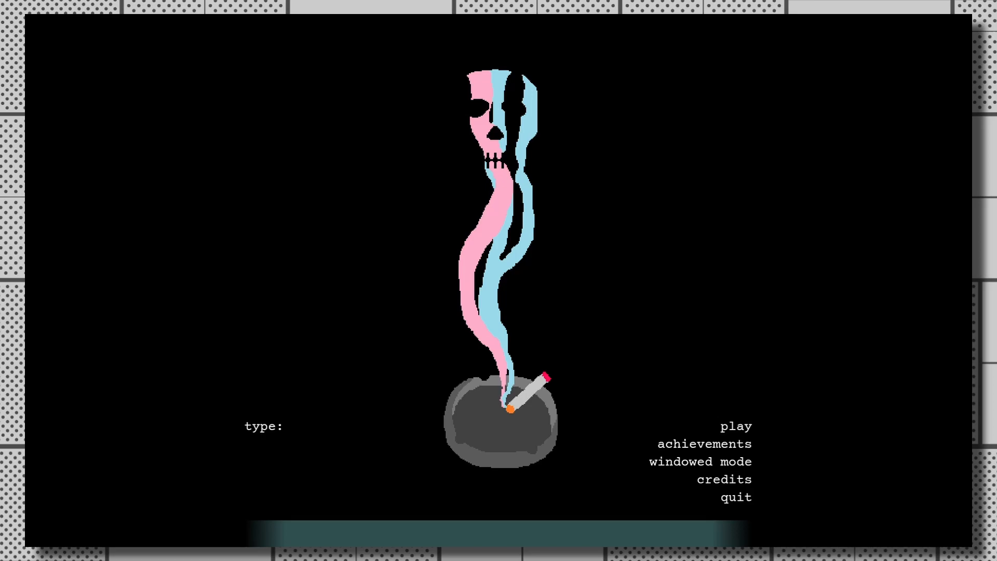
Start with 'play', go inside the warehouse, and take the tools and keys.
type("p")
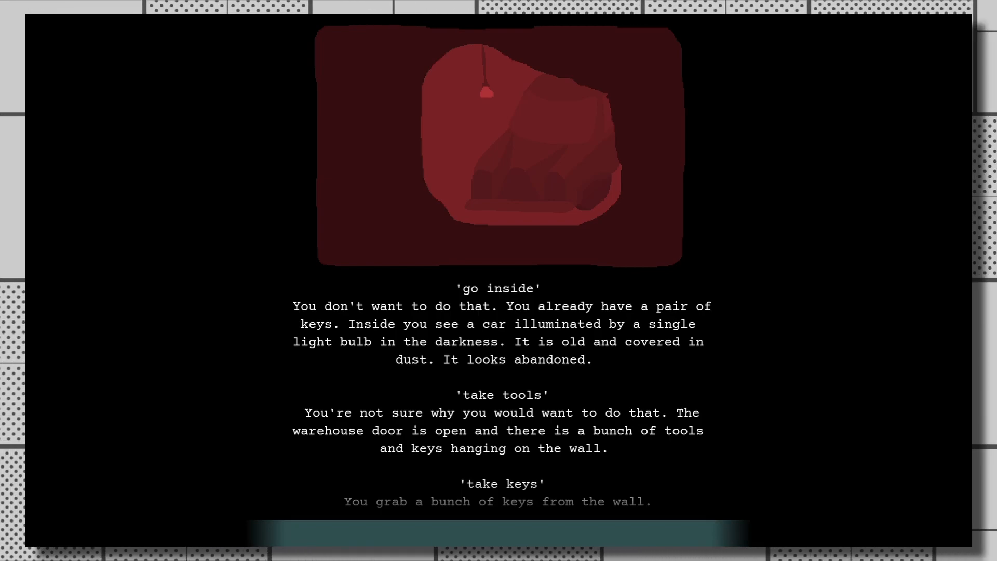
Get in the car, use the keys on it, ask for hints, leave, and enter the circus tent.
type("get i")
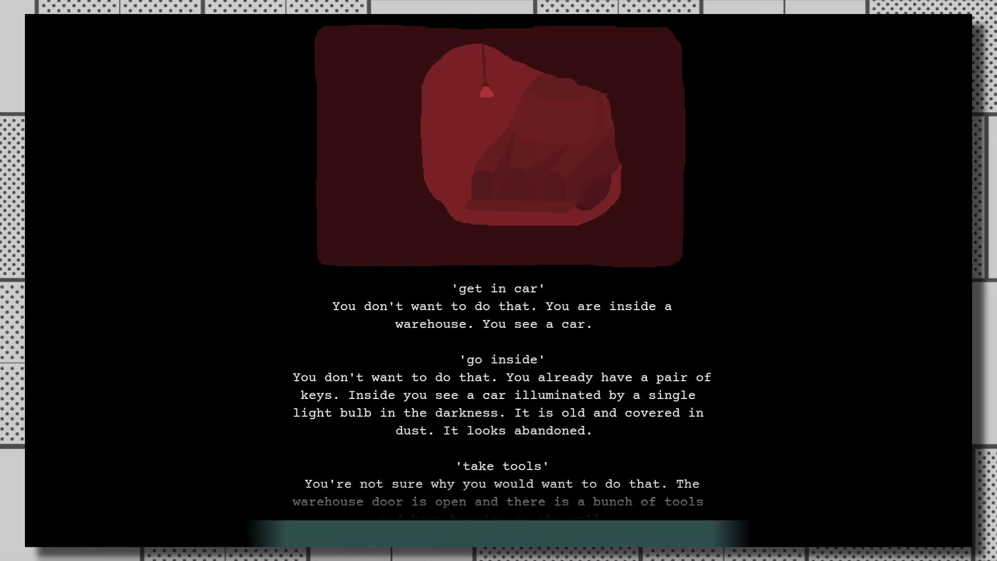
type("use keys on")
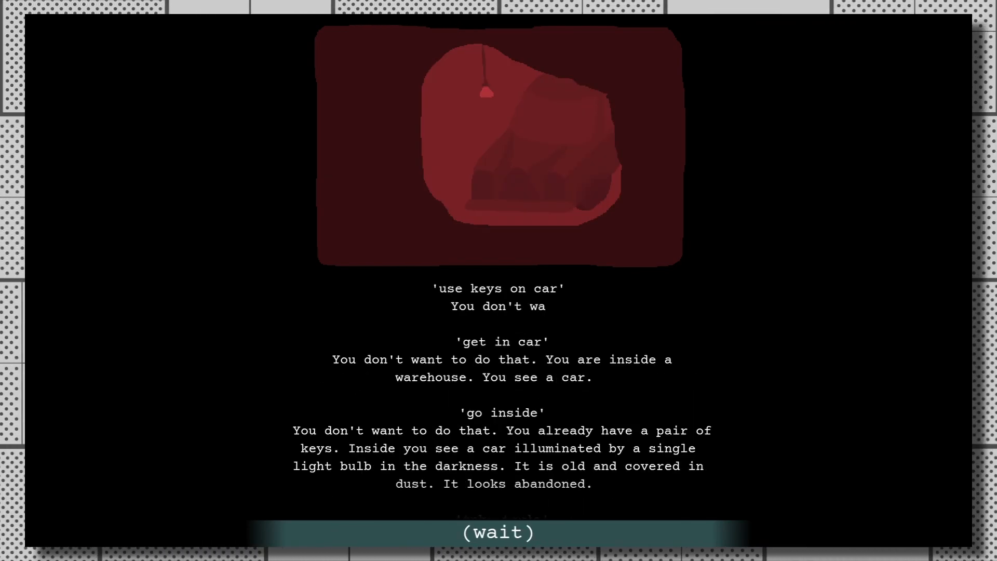
type("hints")
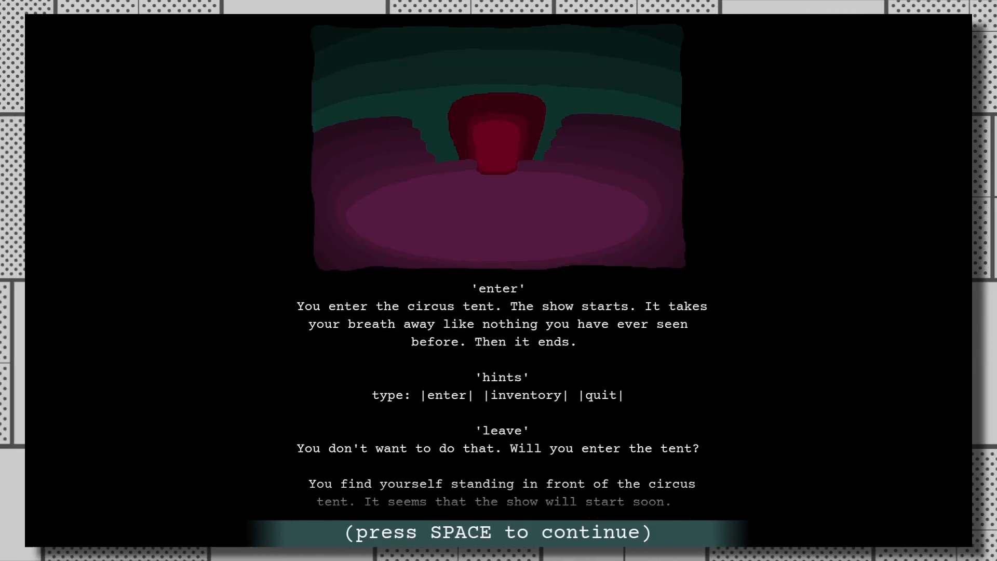
Continue past the circus show, go to the church and shoot the stranger.
key("space")
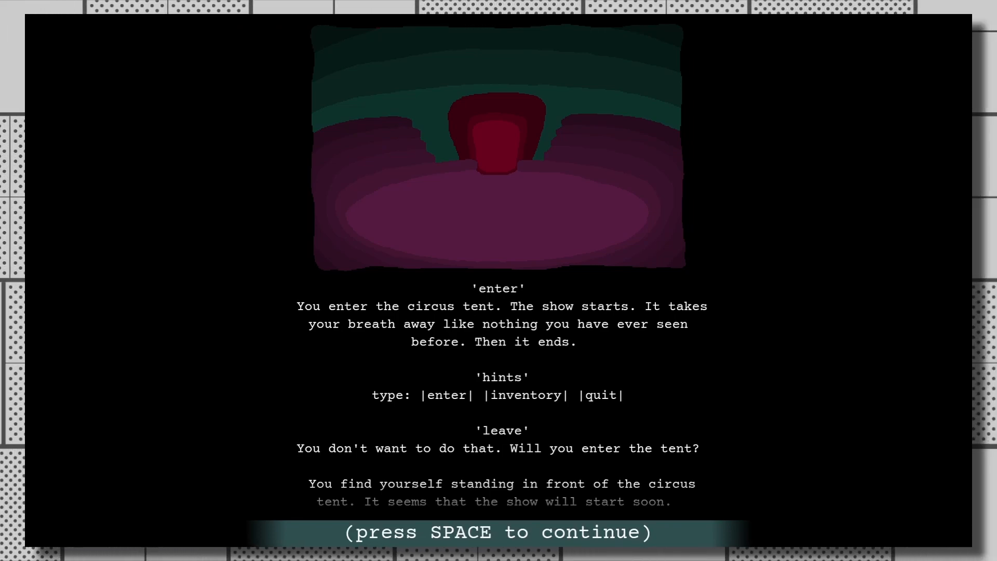
key("space")
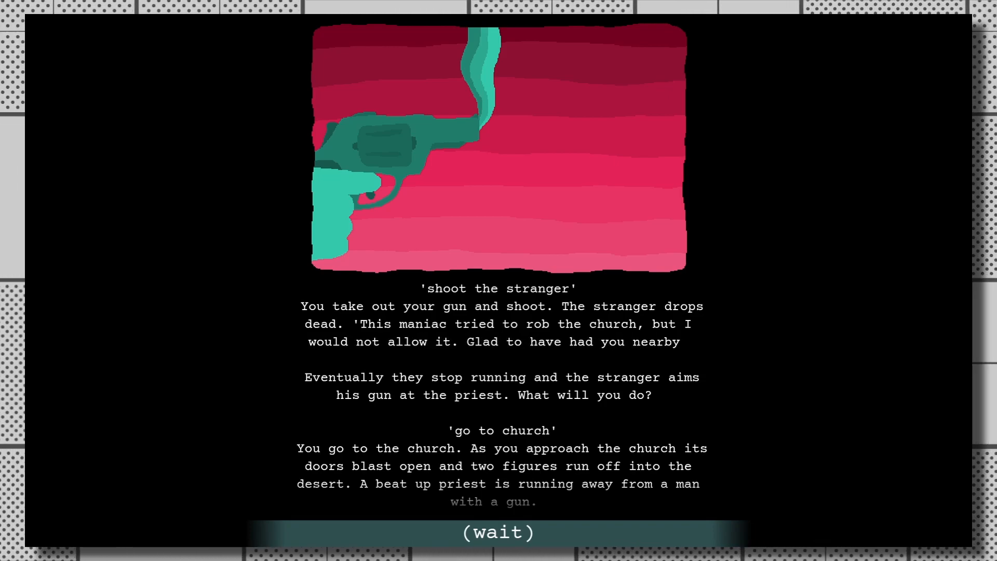
Advance the text through carrying the stranger's body into the church and entering the clown's trailer.
key("space")
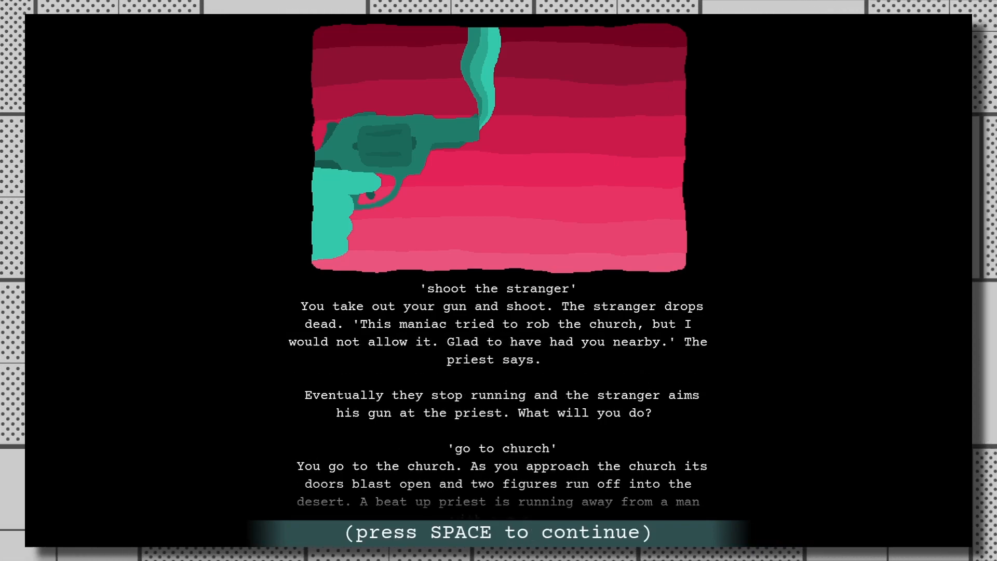
key("space")
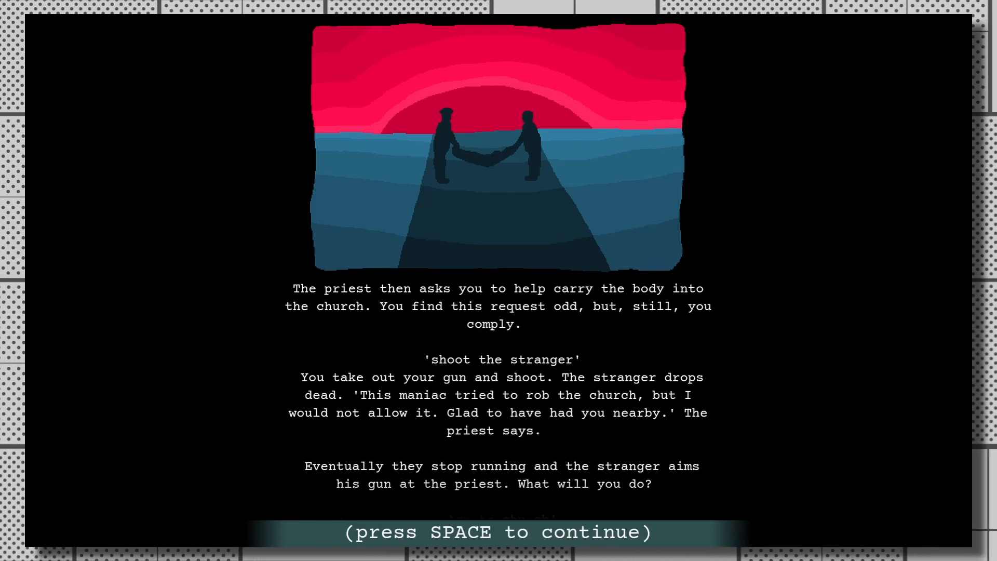
key("space")
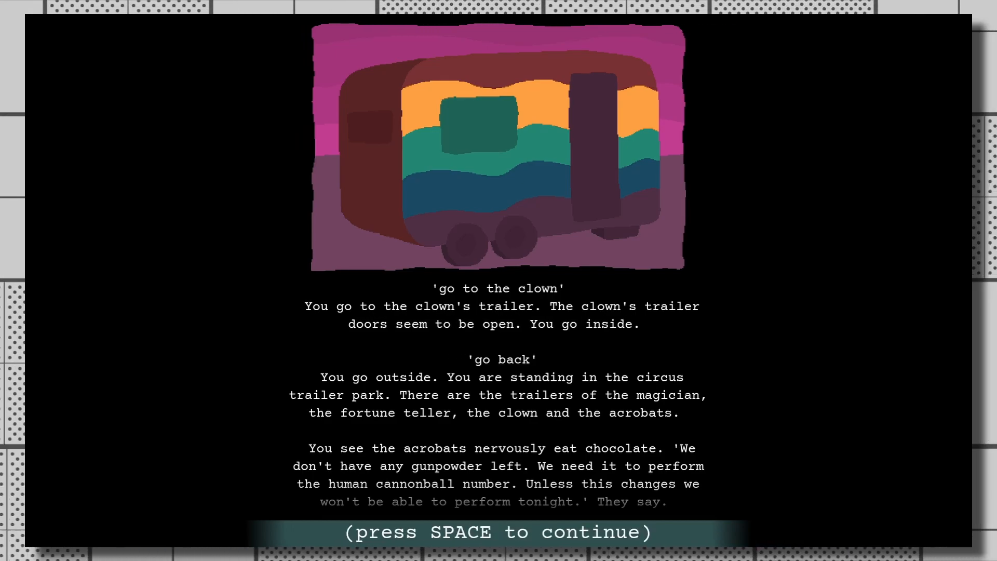
Advance the trailer park and acrobats' story, then enter 'go to the store'.
key("space")
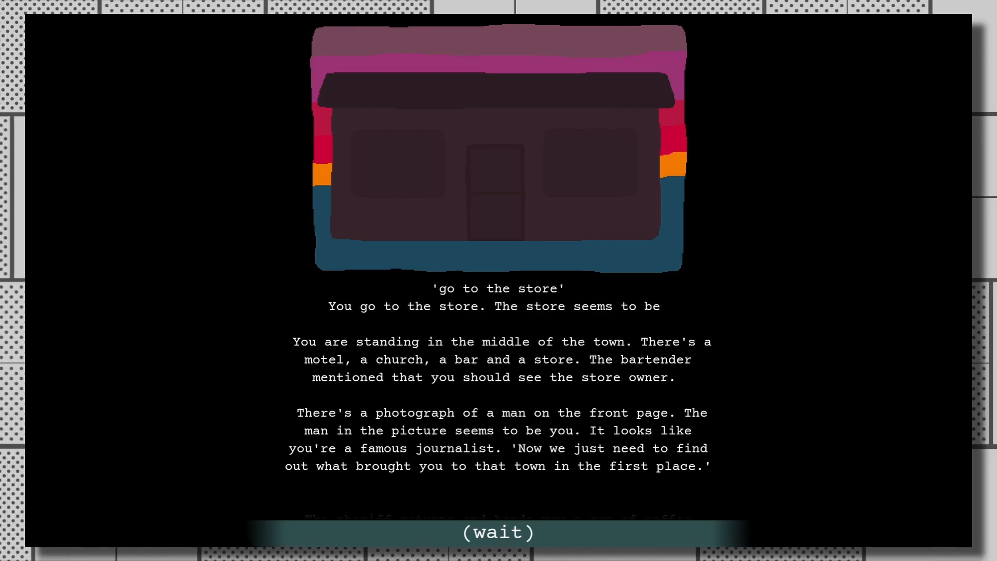
Continue past the store scene and fight the hostile locals with a punch.
key("space")
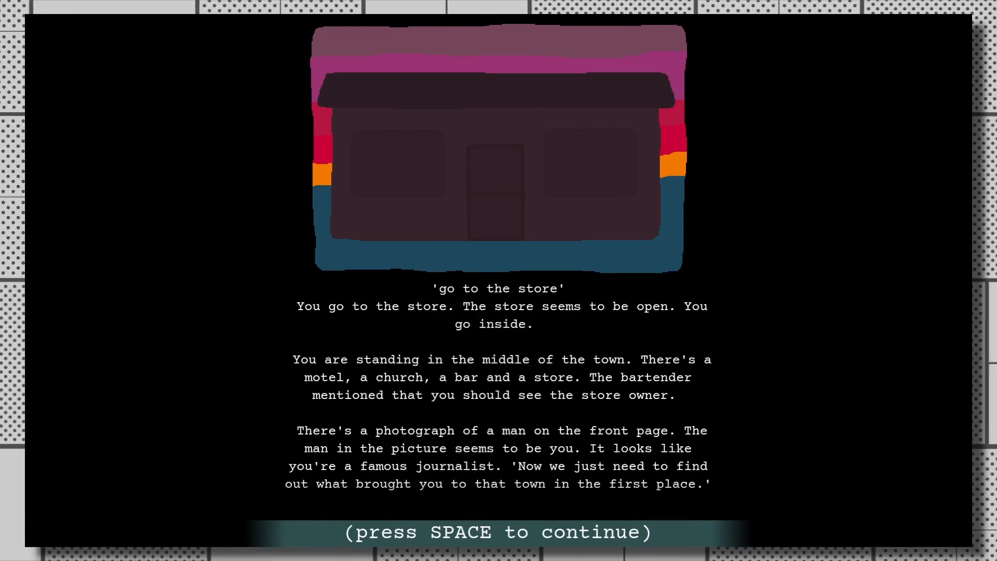
key("space")
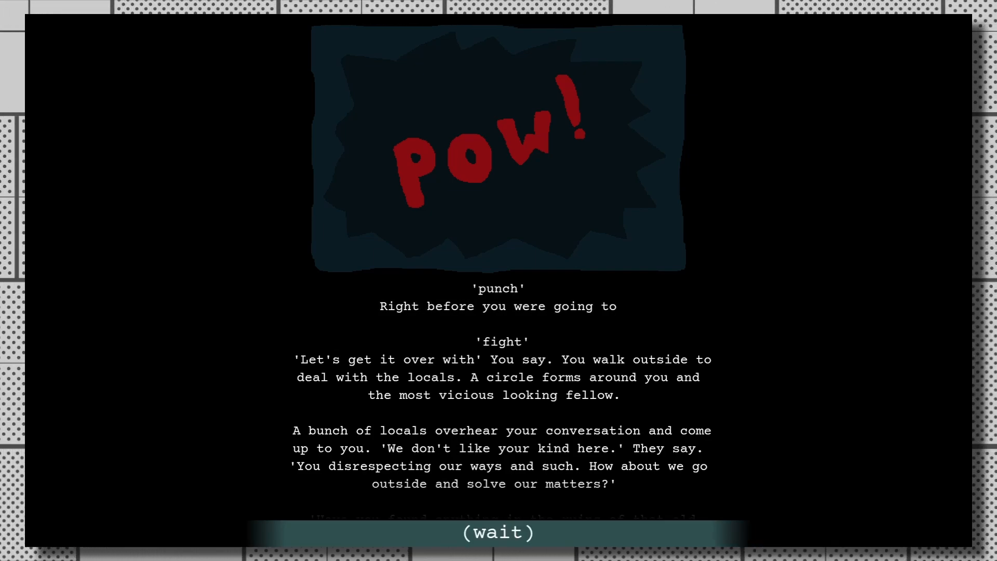
Continue after the fight, talk to the clerk, and give the guard booze at the bar.
left_click(498, 532)
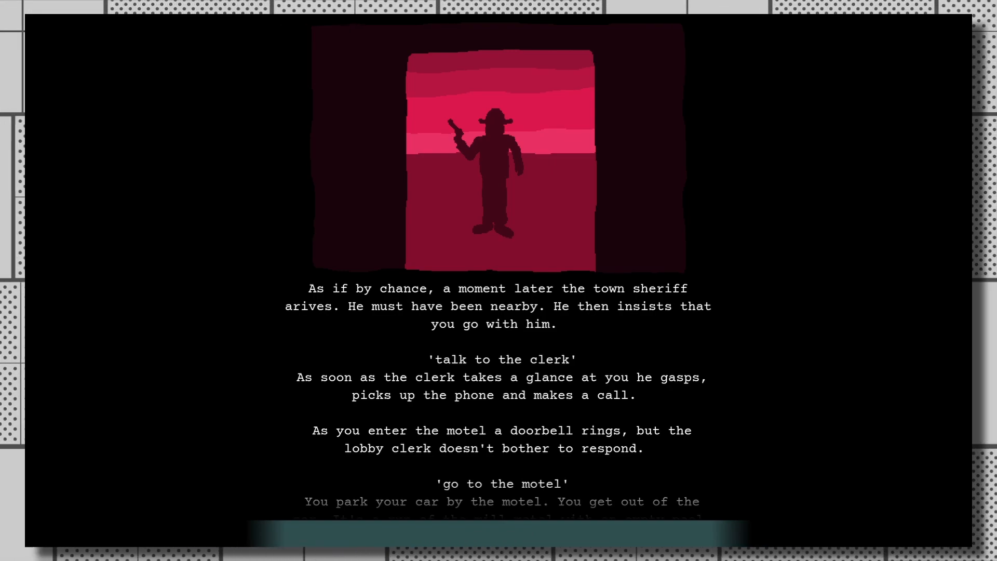
type("ru")
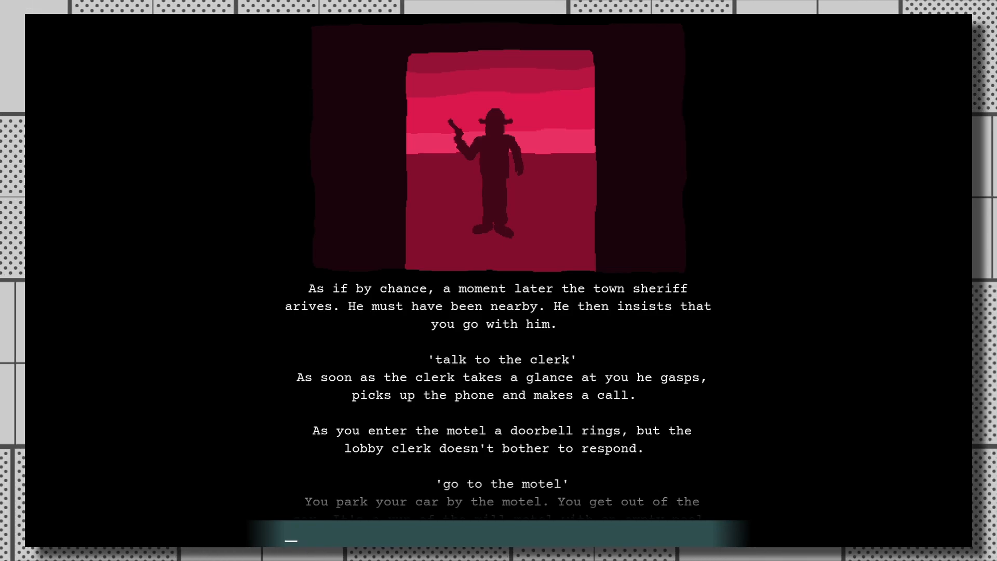
type("talk to th")
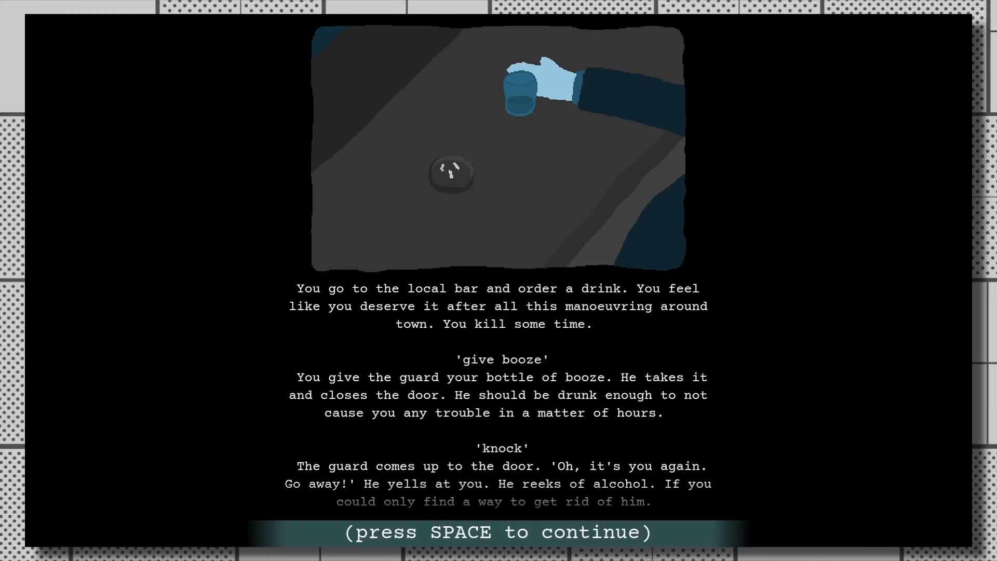
Advance past the bar, sunset and sheriff's coffee scenes, go to the museum, then start another 'go to'.
key("space")
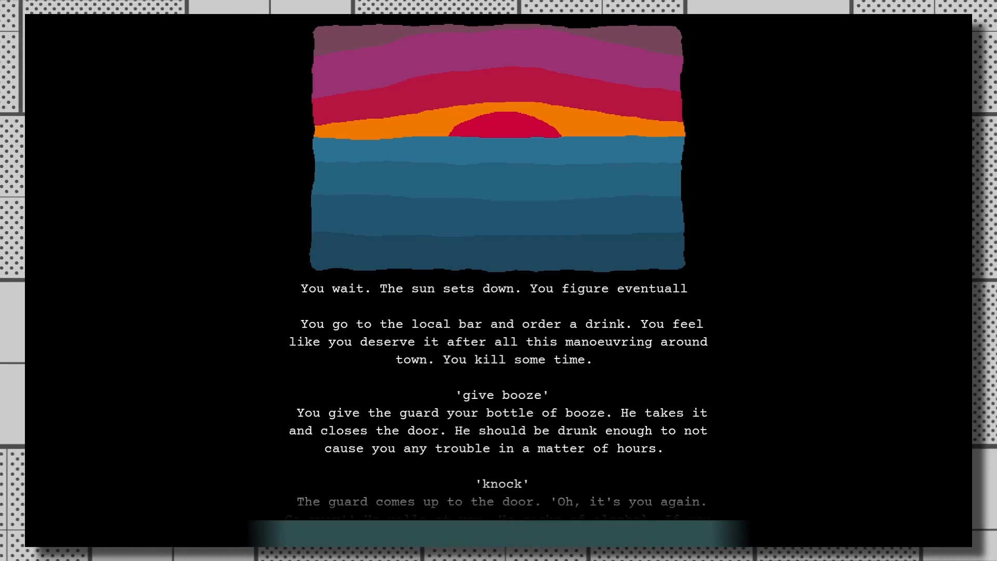
key("space")
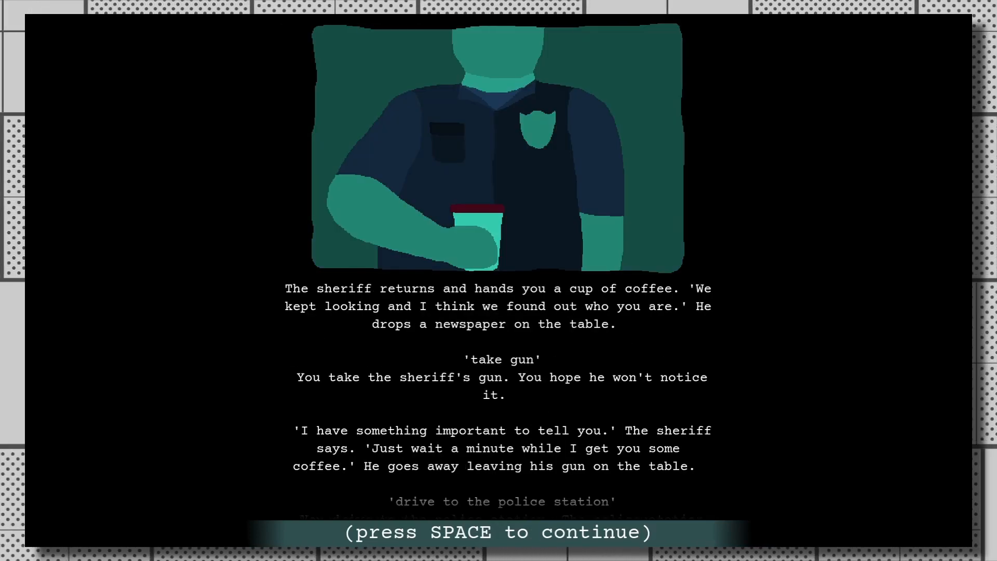
key("space")
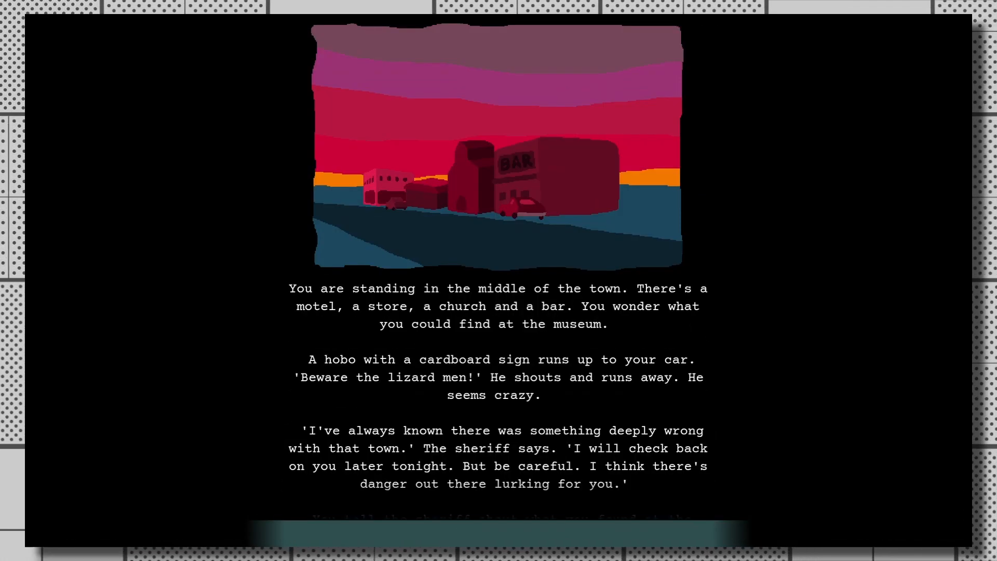
type("go to museu")
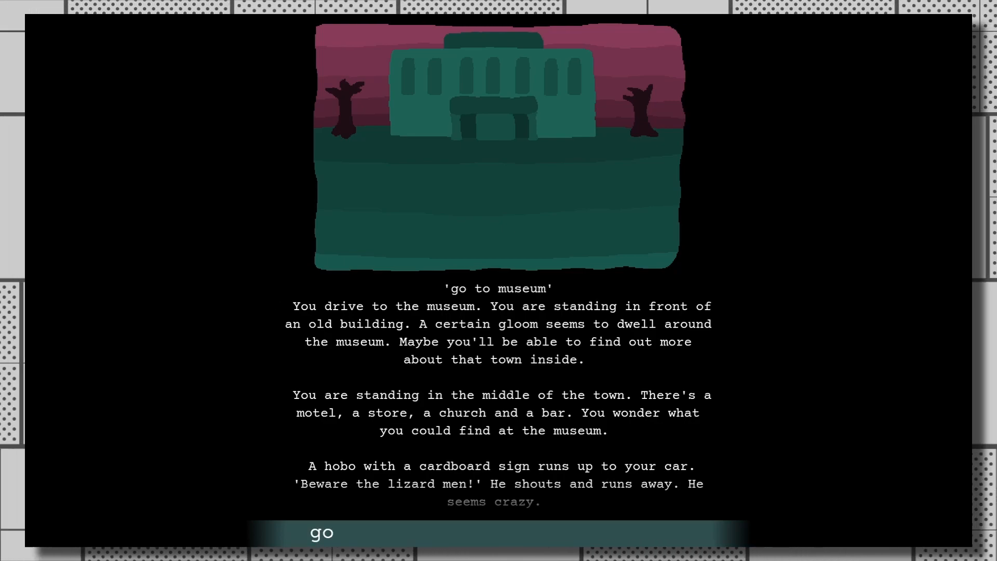
type("to")
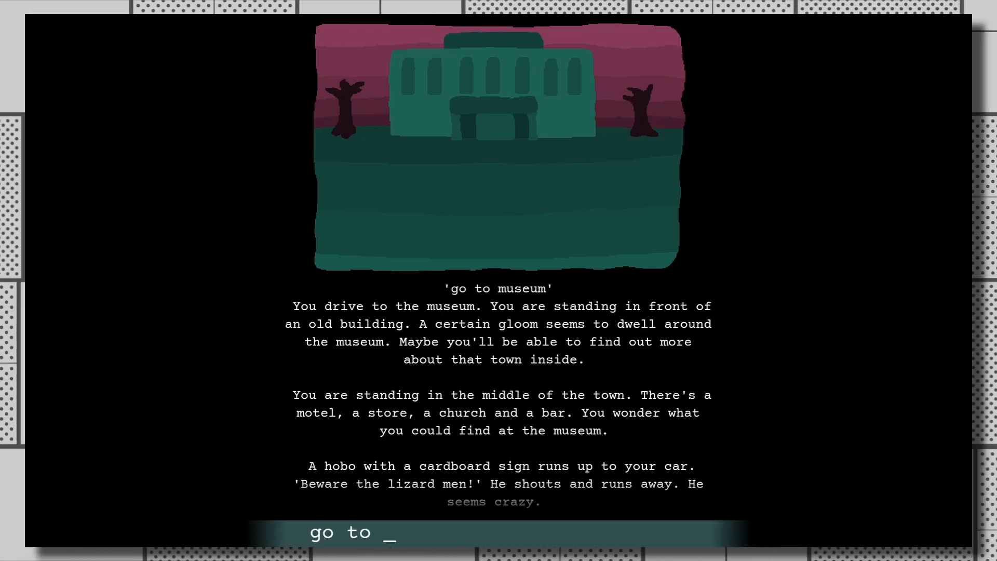